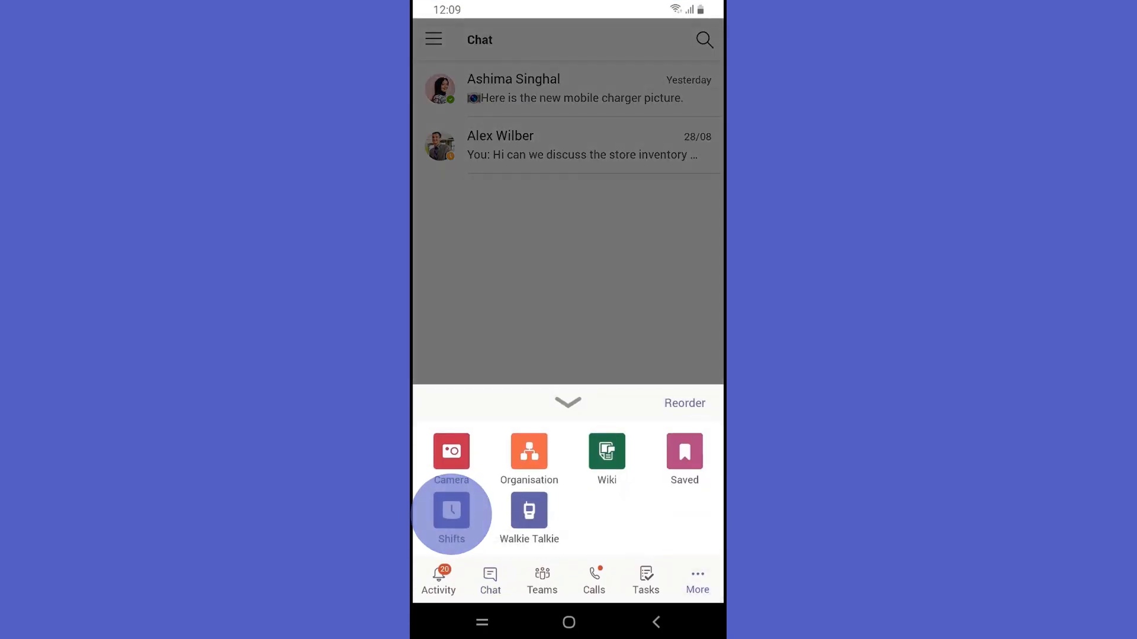
Launch Shifts from the More apps tray to see the next shift and teams.
left_click(451, 511)
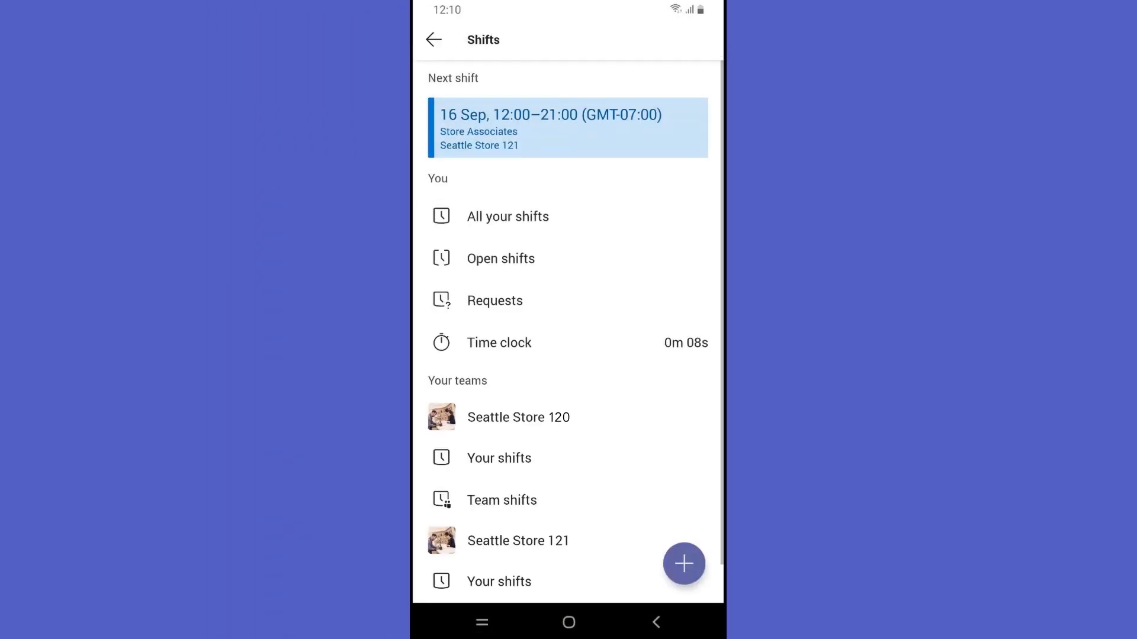
left_click(502, 500)
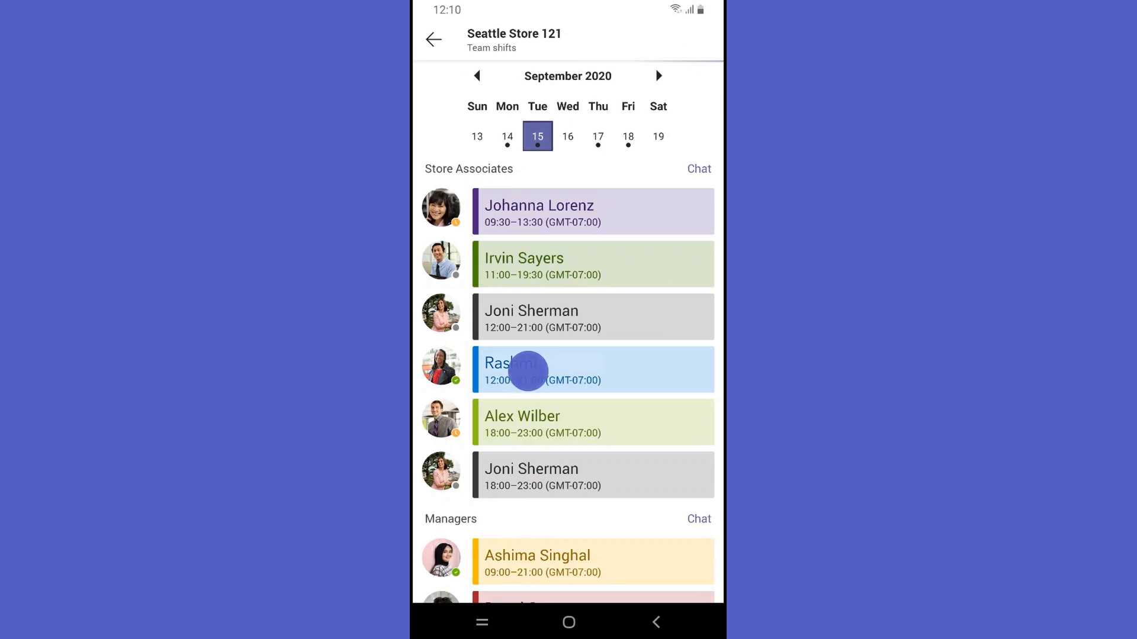
left_click(542, 370)
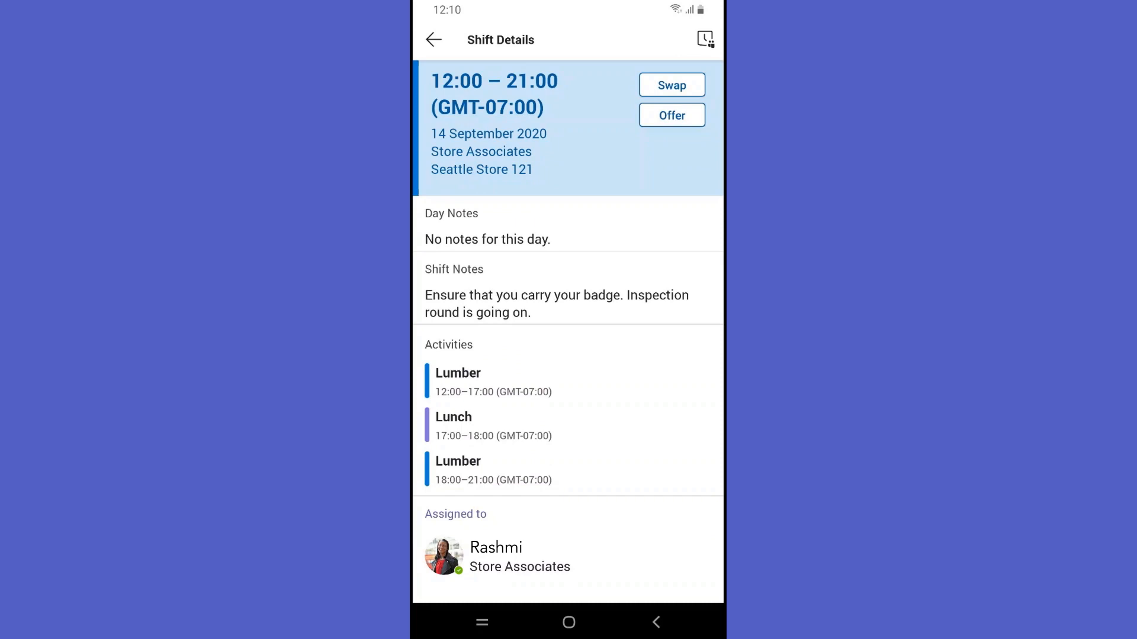
left_click(433, 40)
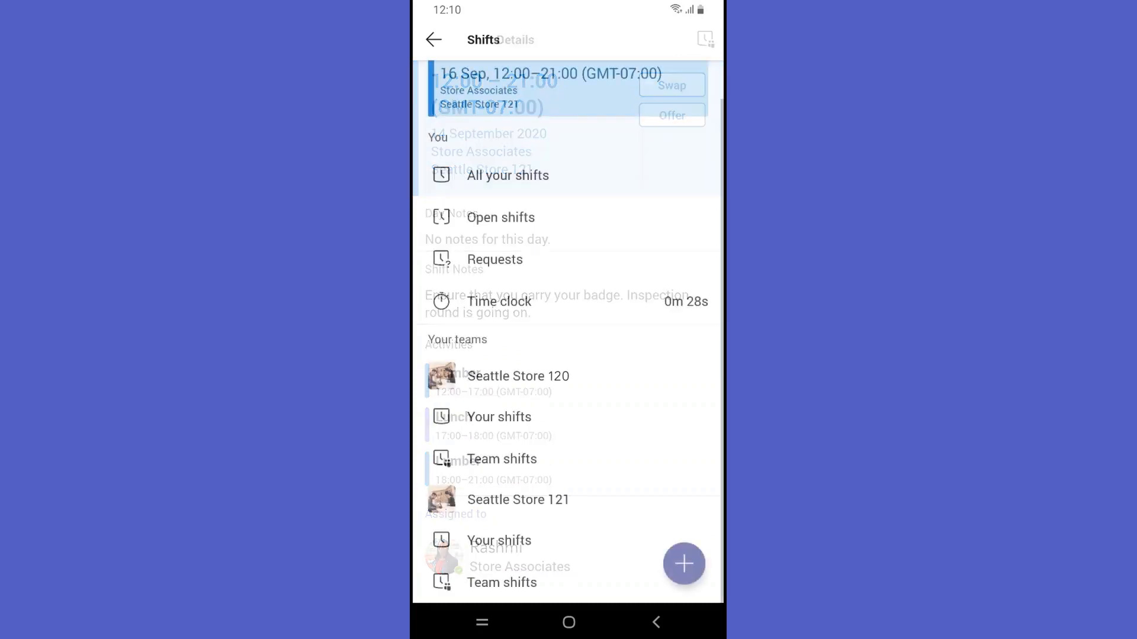
left_click(683, 564)
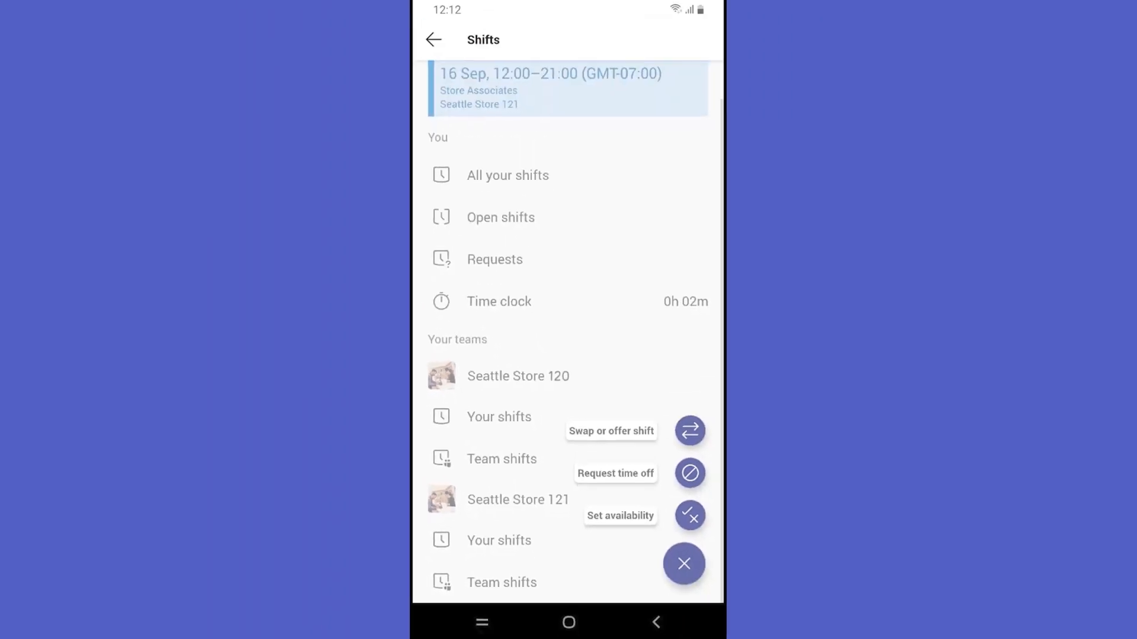
left_click(689, 431)
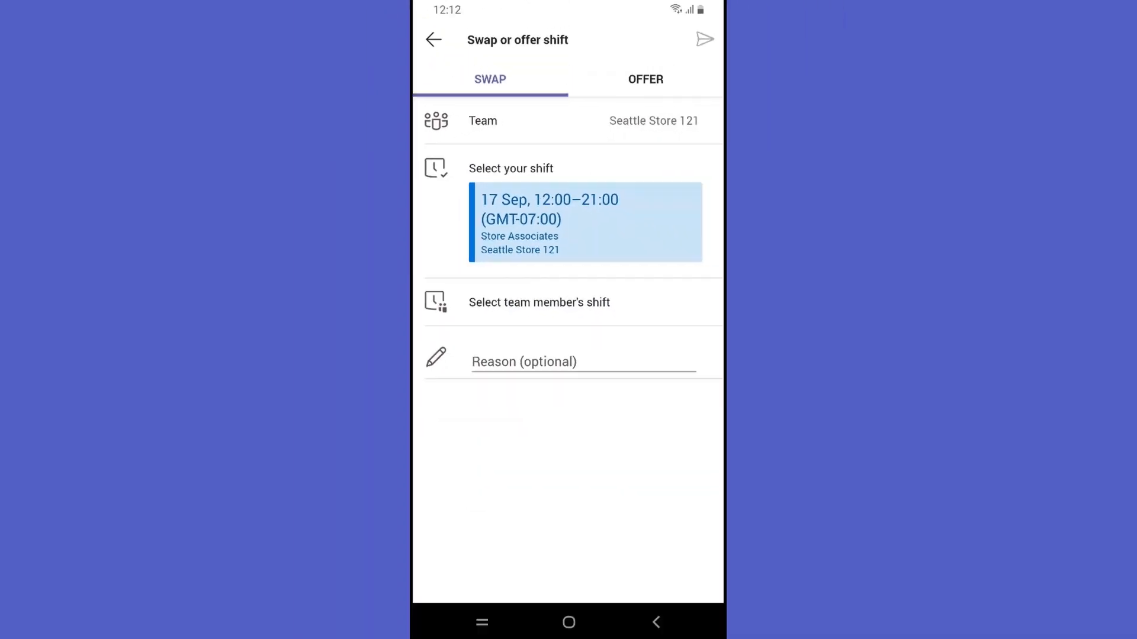
left_click(539, 302)
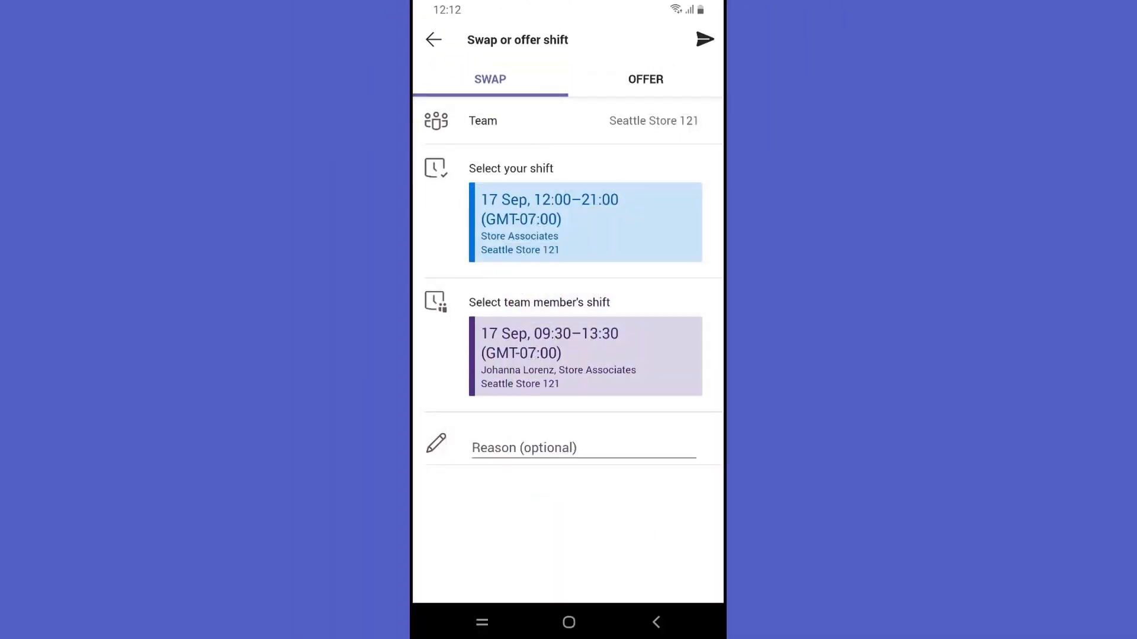
type("doctor's appointment")
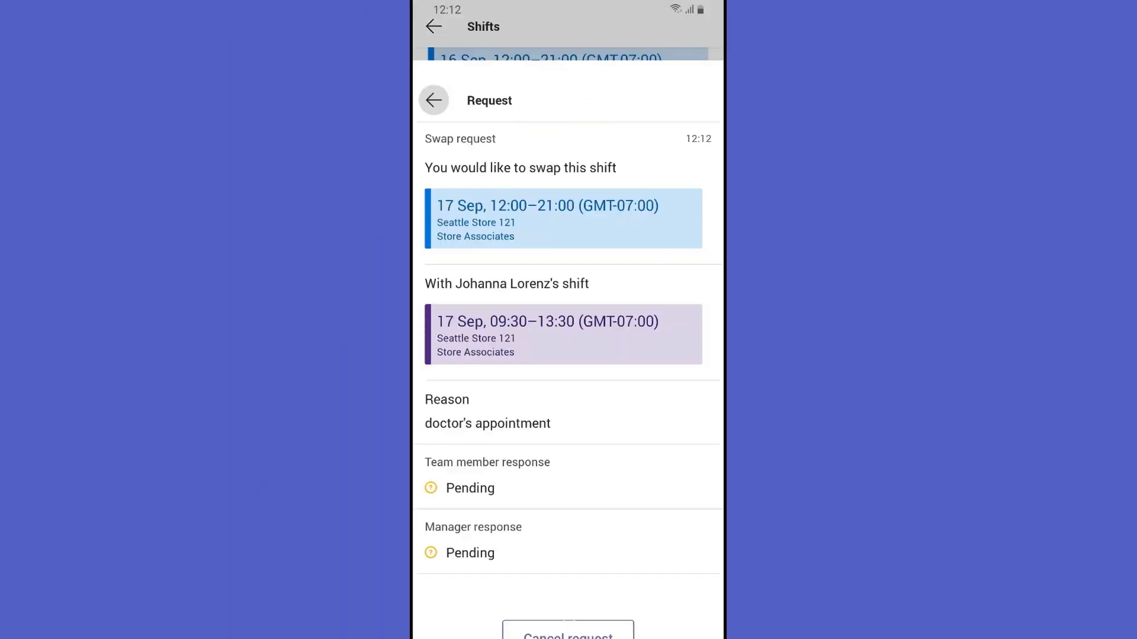
left_click(433, 99)
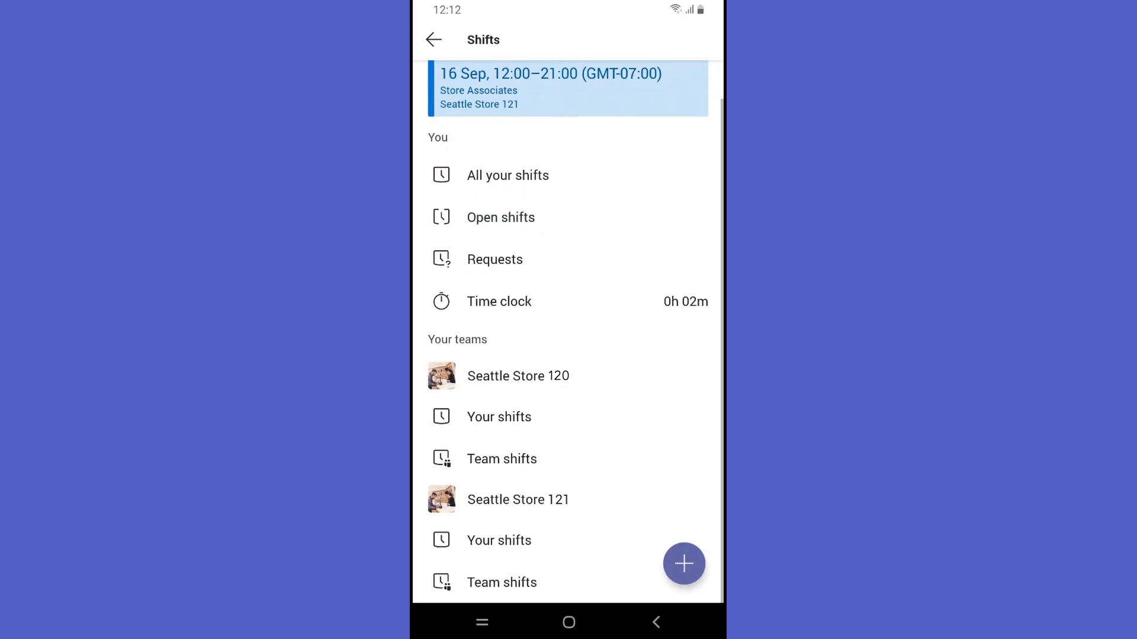
Request the open 19 Sep 06:00–14:30 shift at Seattle Store 121 from the Open shifts list.
left_click(499, 217)
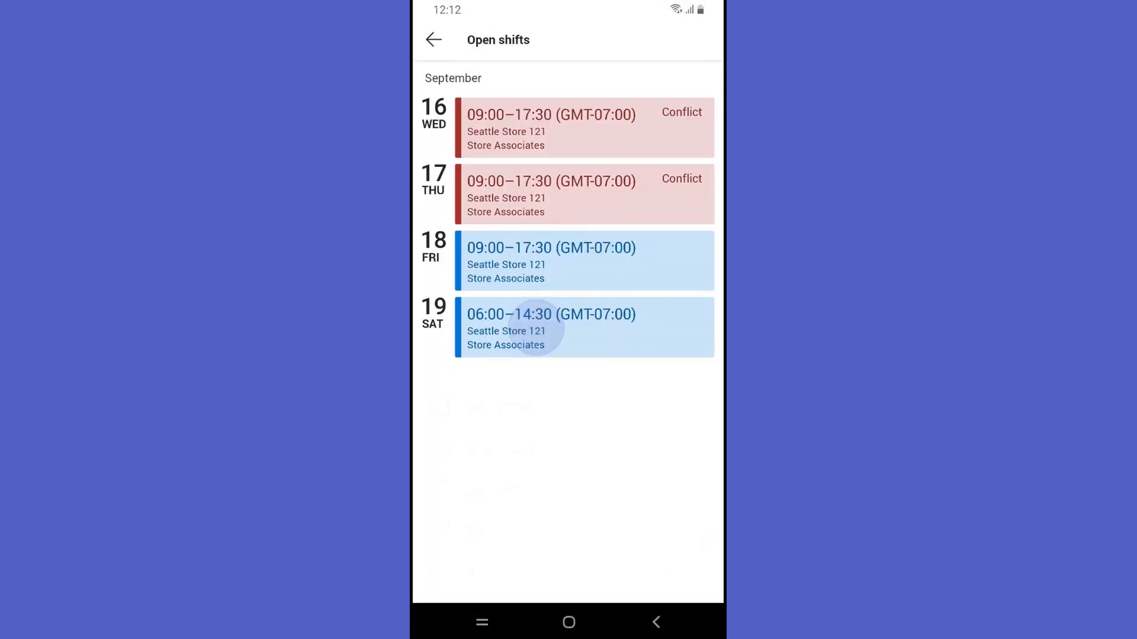
left_click(551, 327)
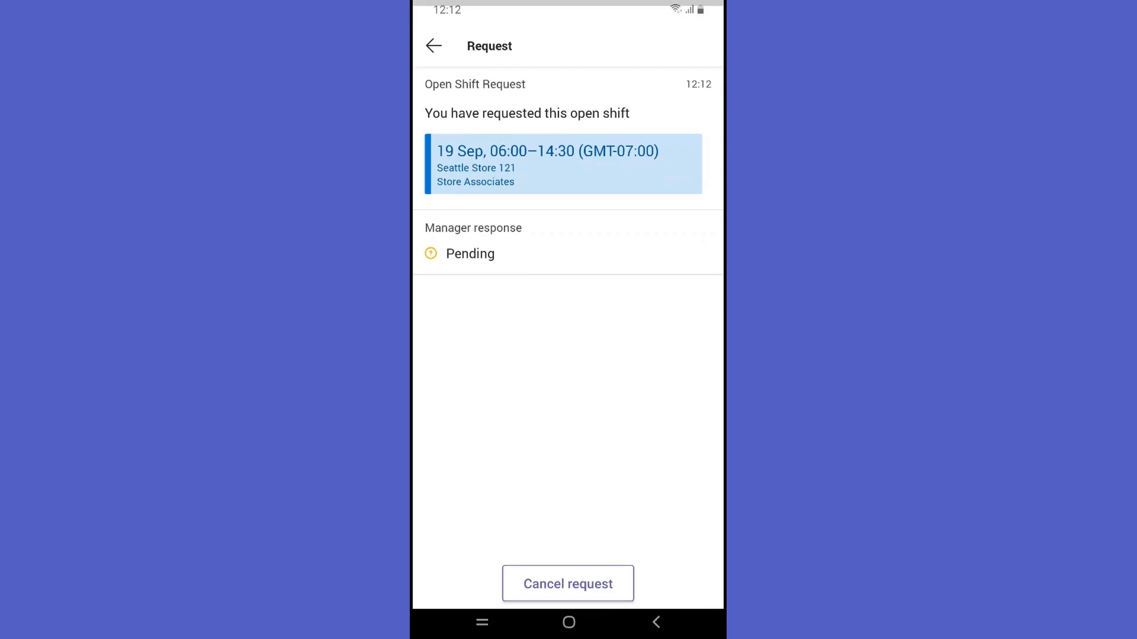
left_click(433, 46)
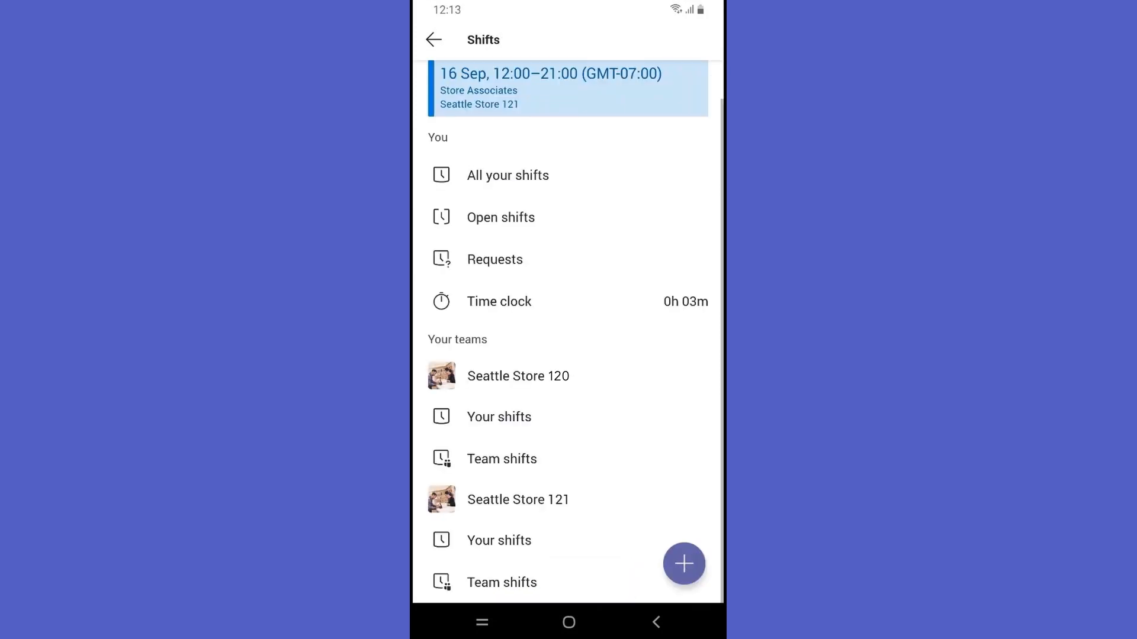
left_click(683, 563)
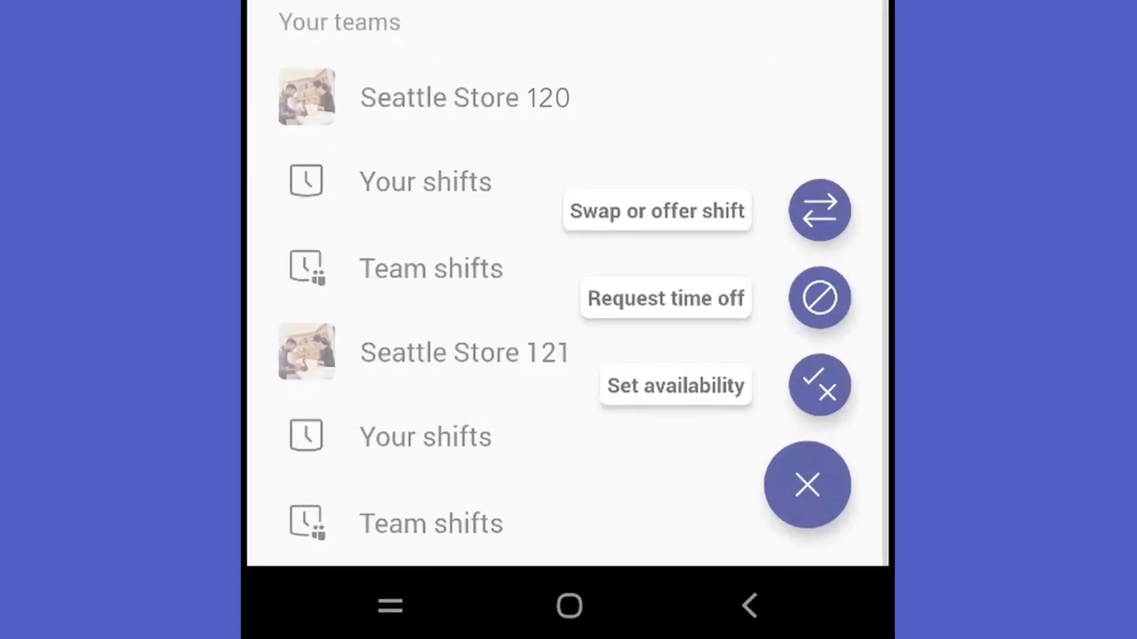
Send an all-day 21 Sep time-off request with reason 'Childrens day off at school'.
left_click(818, 297)
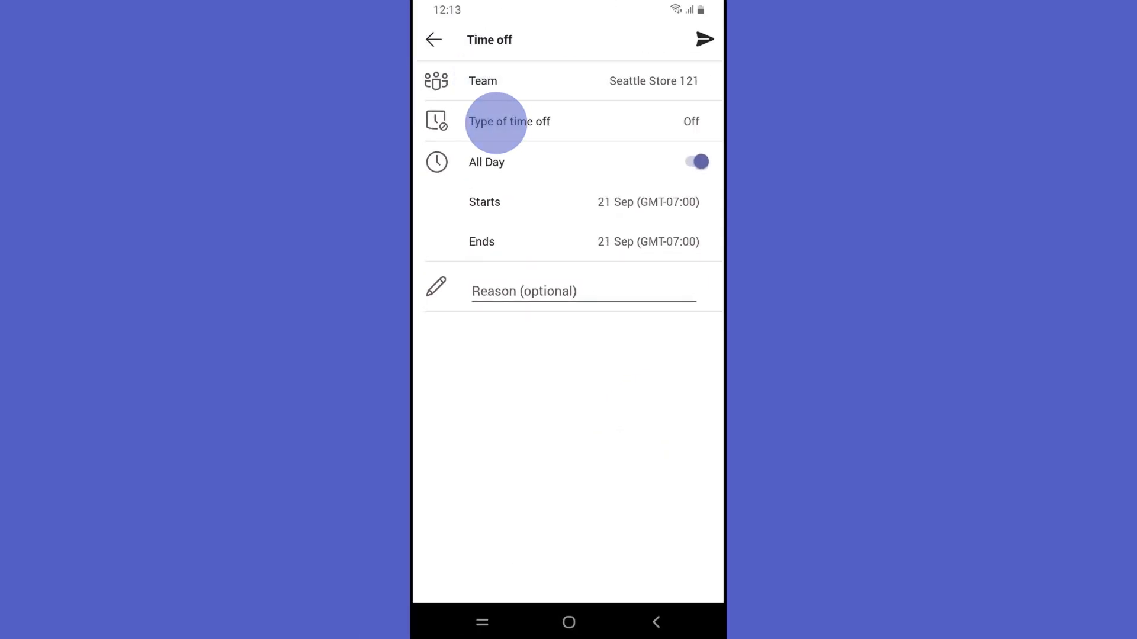
left_click(509, 120)
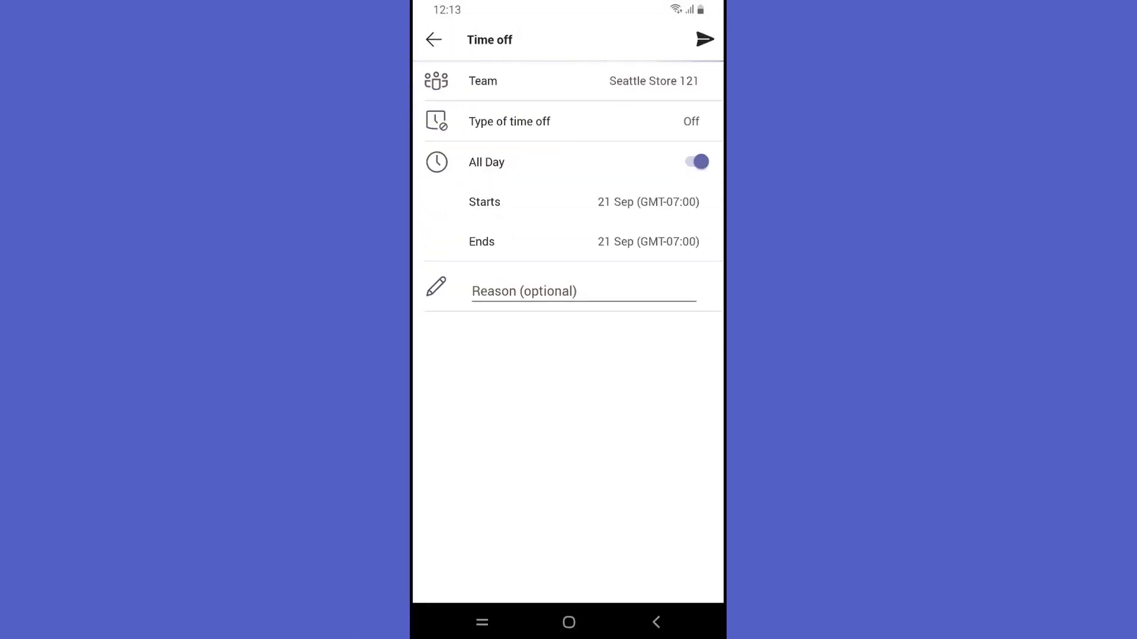
type("Childrens day off at")
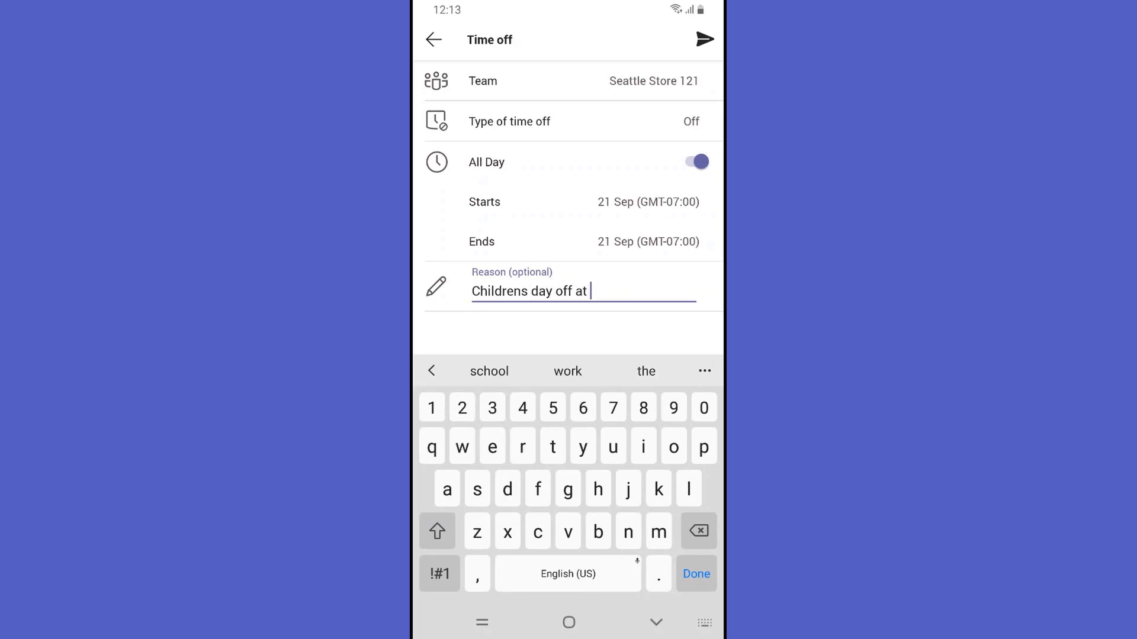
left_click(702, 39)
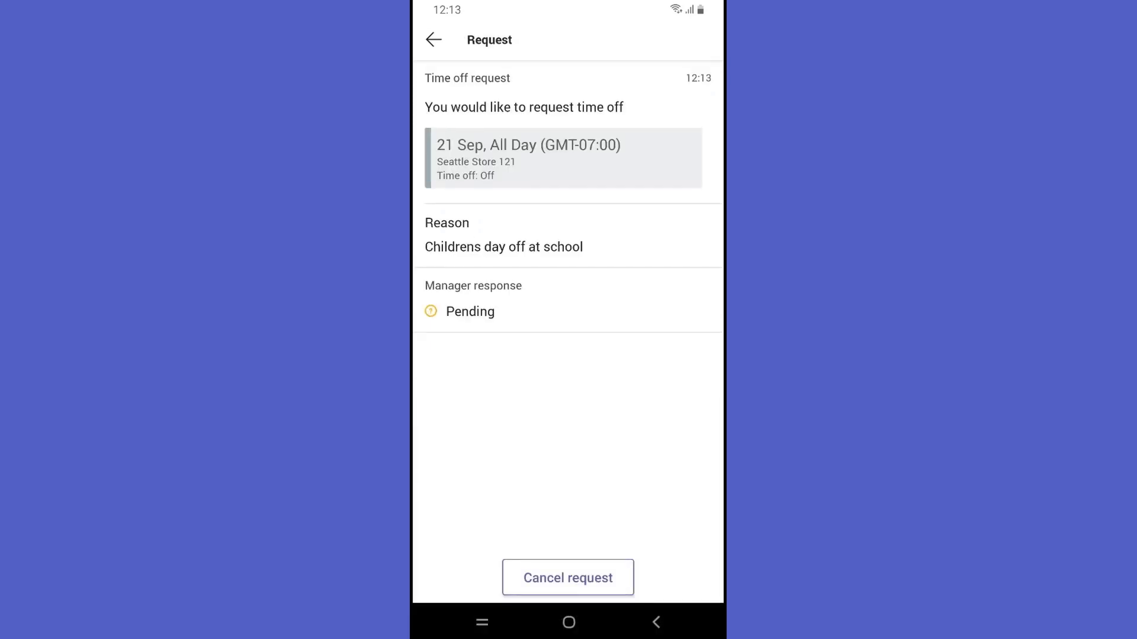